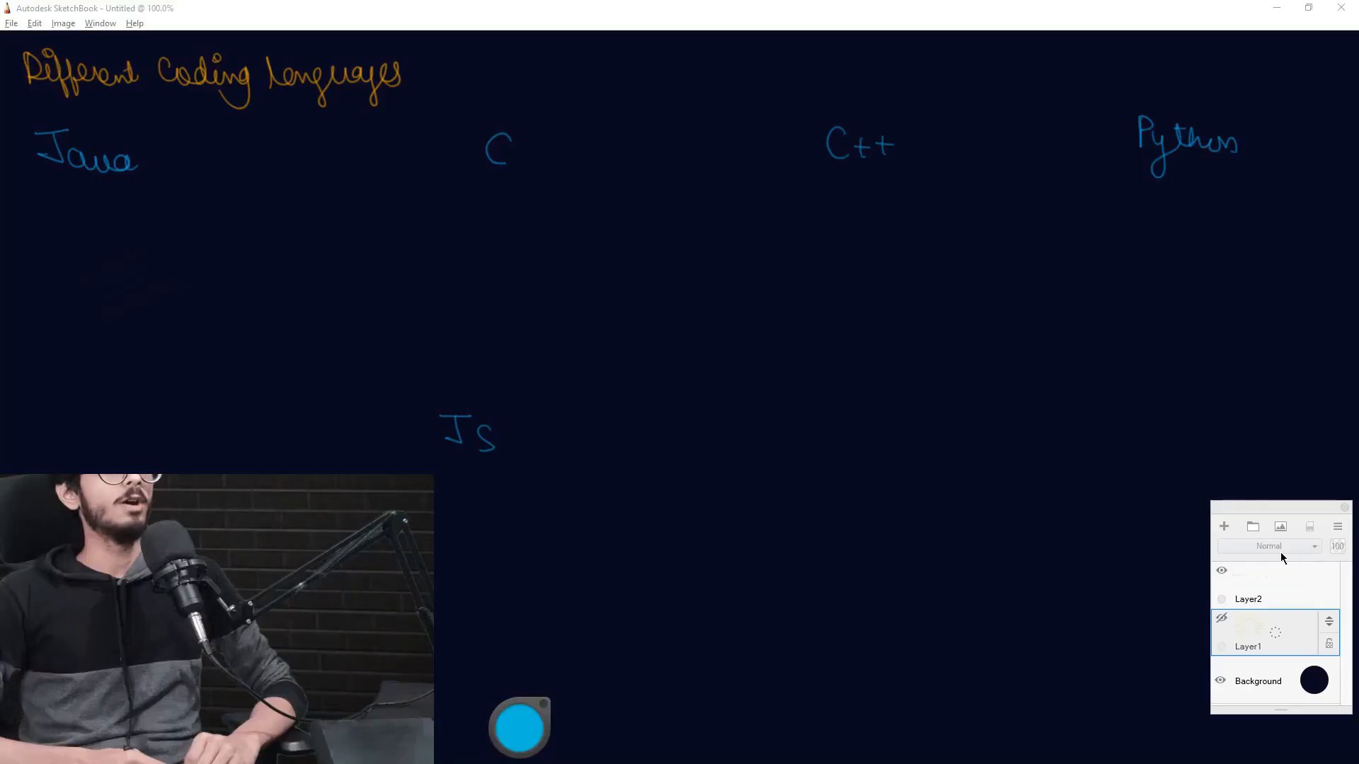
On Layer2, handwrite 'OOPs' under Java with an arrow leading to a circled 'class objects' note.
left_click(1248, 584)
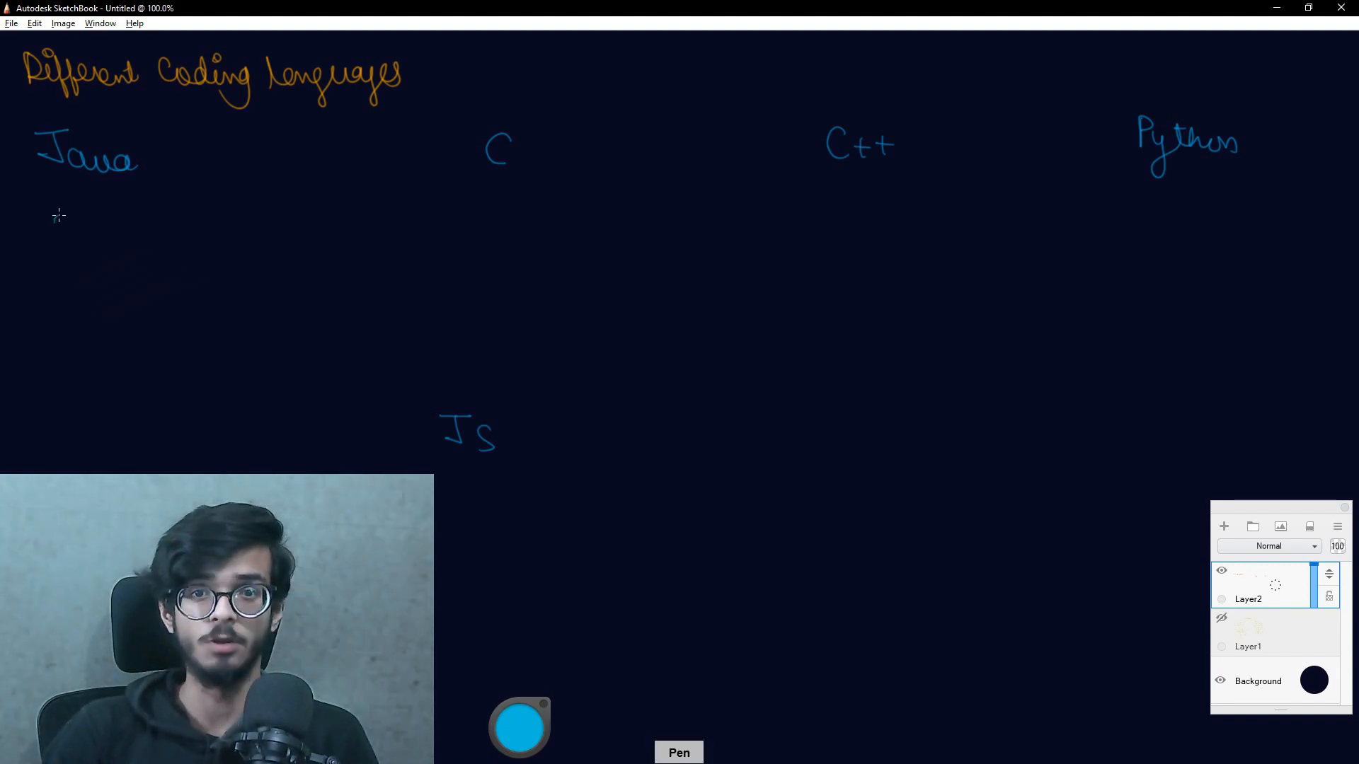
left_click_drag(56, 233, 130, 234)
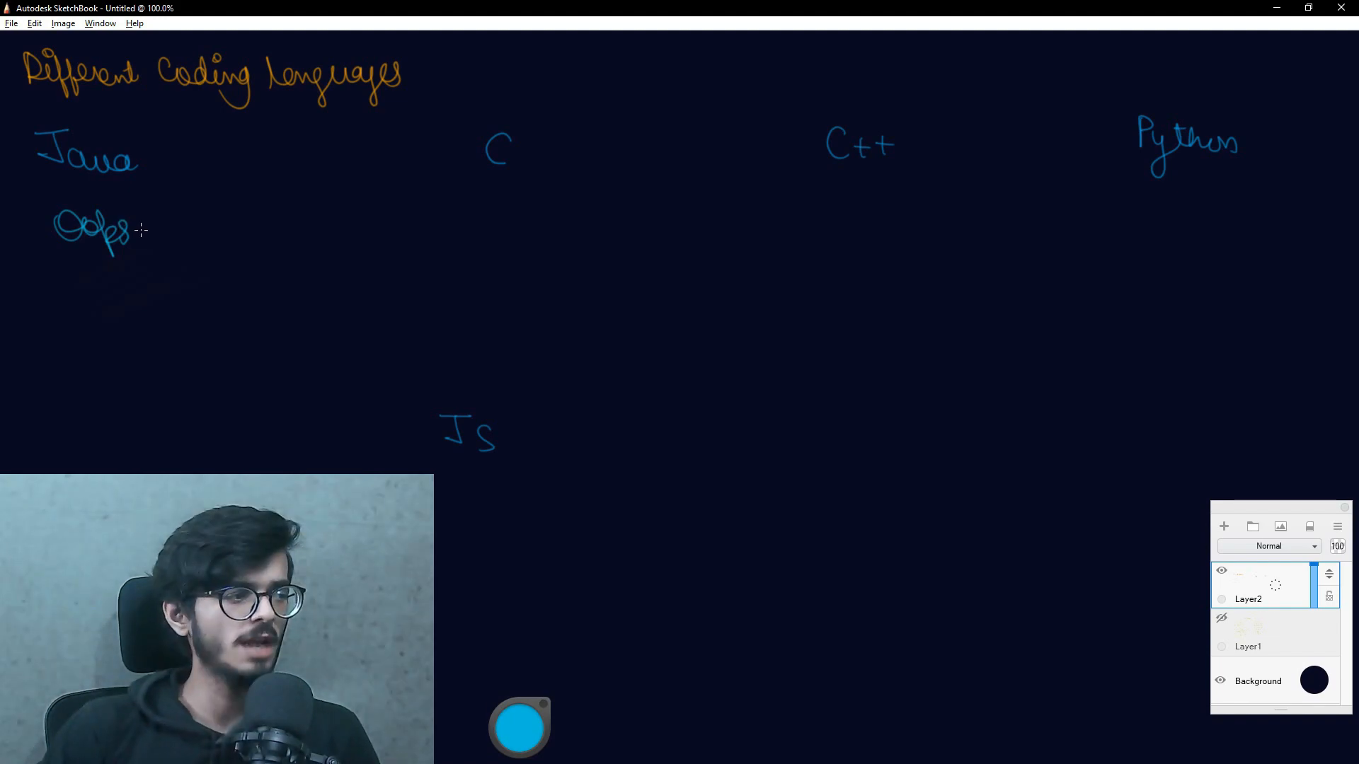
left_click_drag(143, 216, 208, 195)
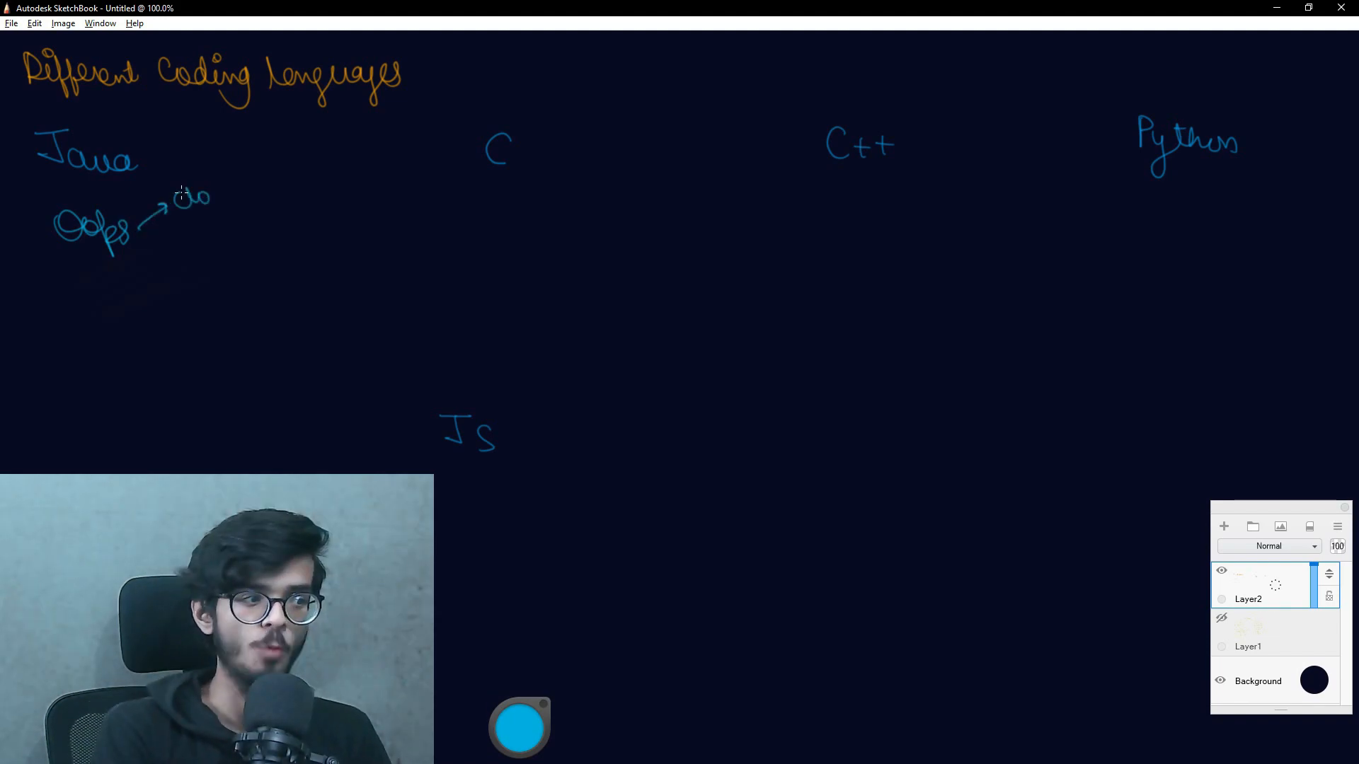
left_click_drag(179, 195, 230, 196)
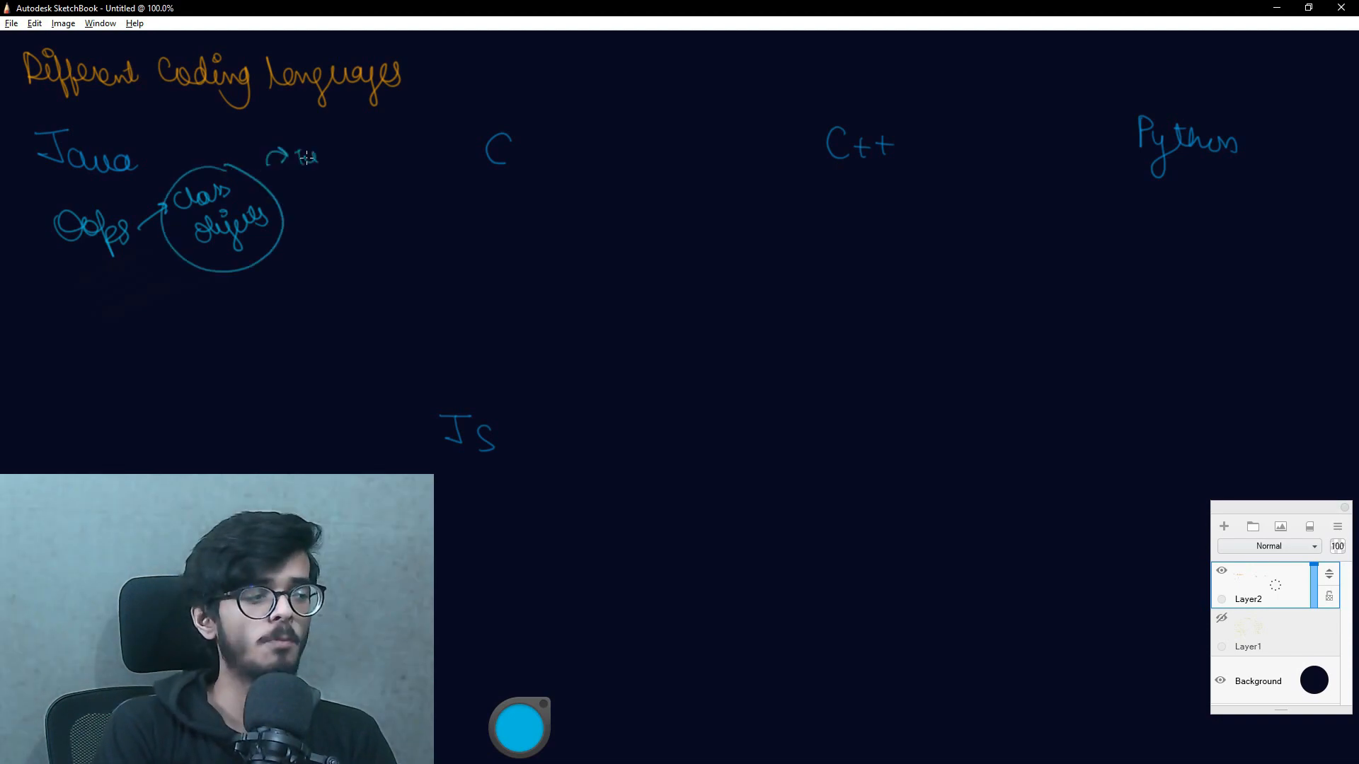
Add a short arrow note above the circle and another point under the Java heading.
left_click_drag(295, 154, 355, 156)
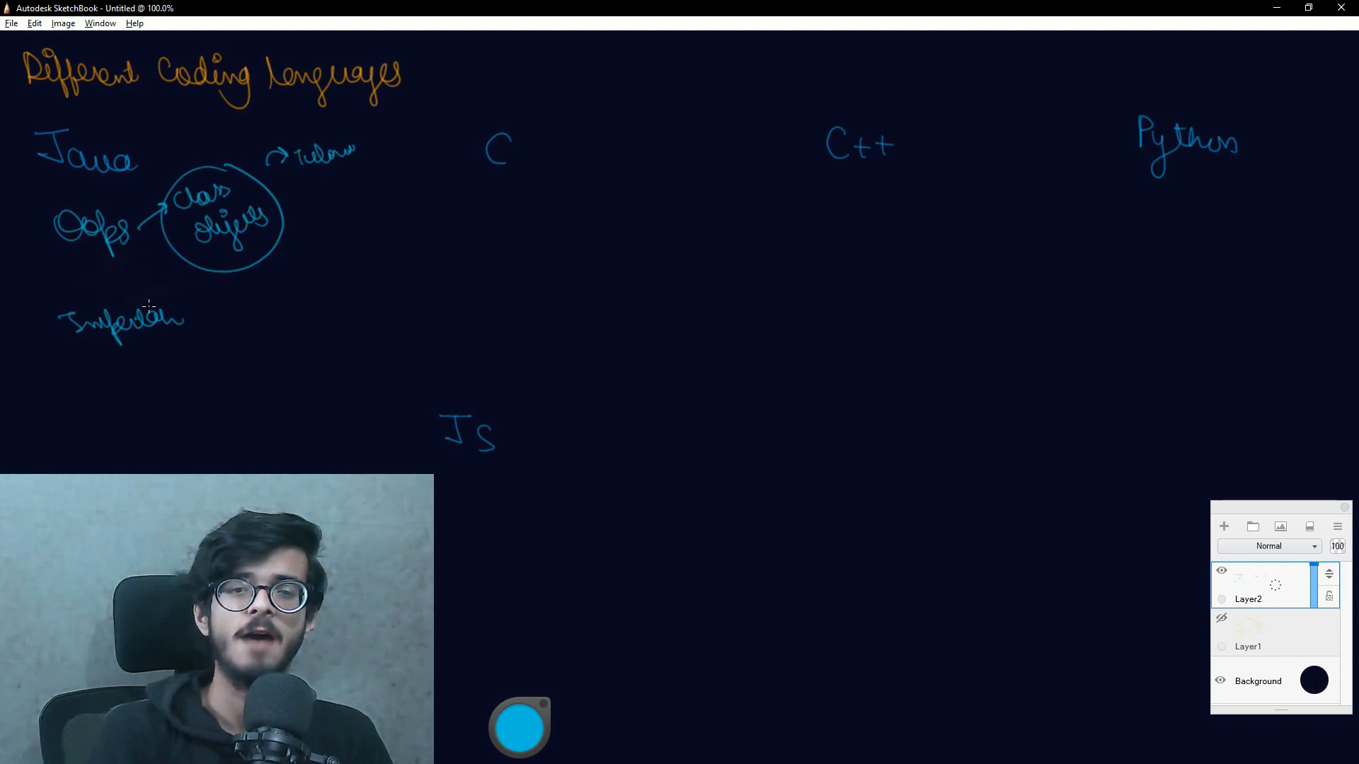
left_click_drag(454, 200, 544, 195)
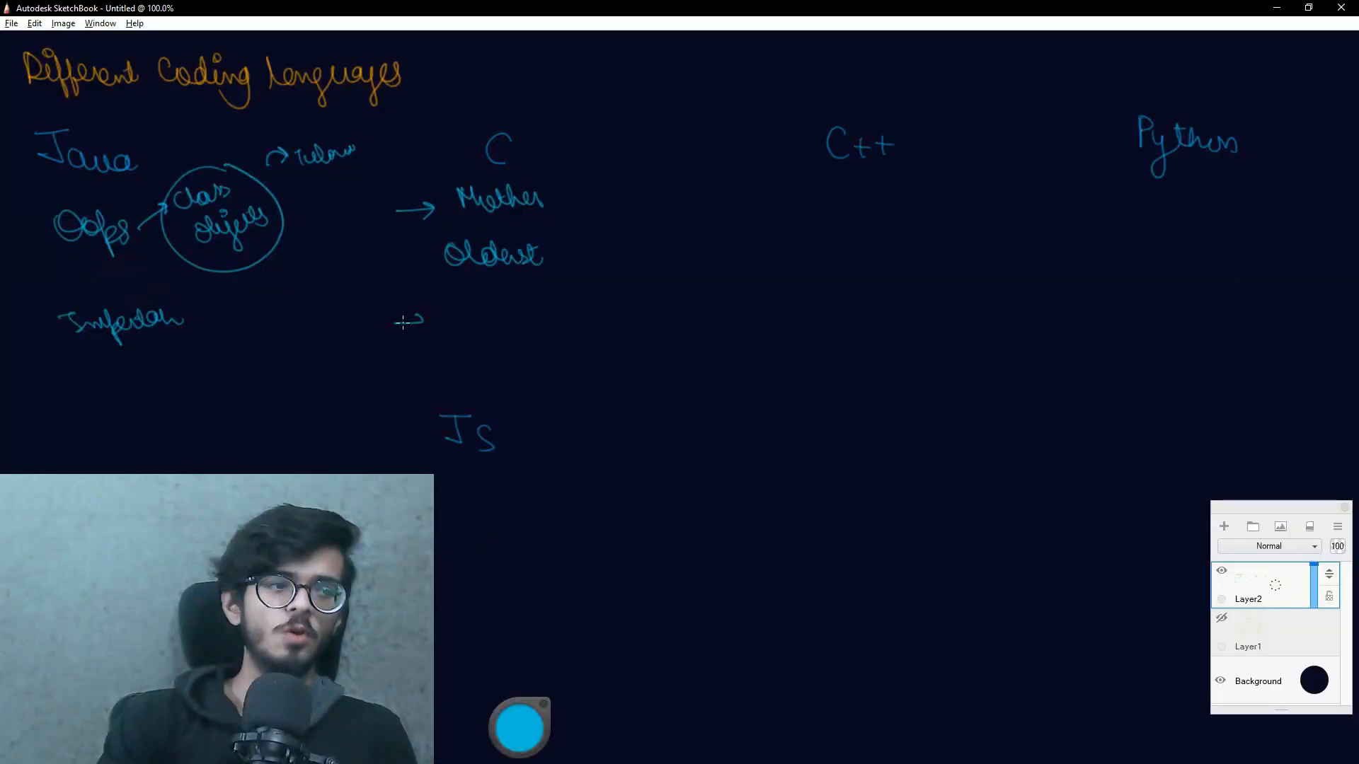
Handwrite another arrow bullet point under the C notes.
left_click_drag(424, 327, 506, 327)
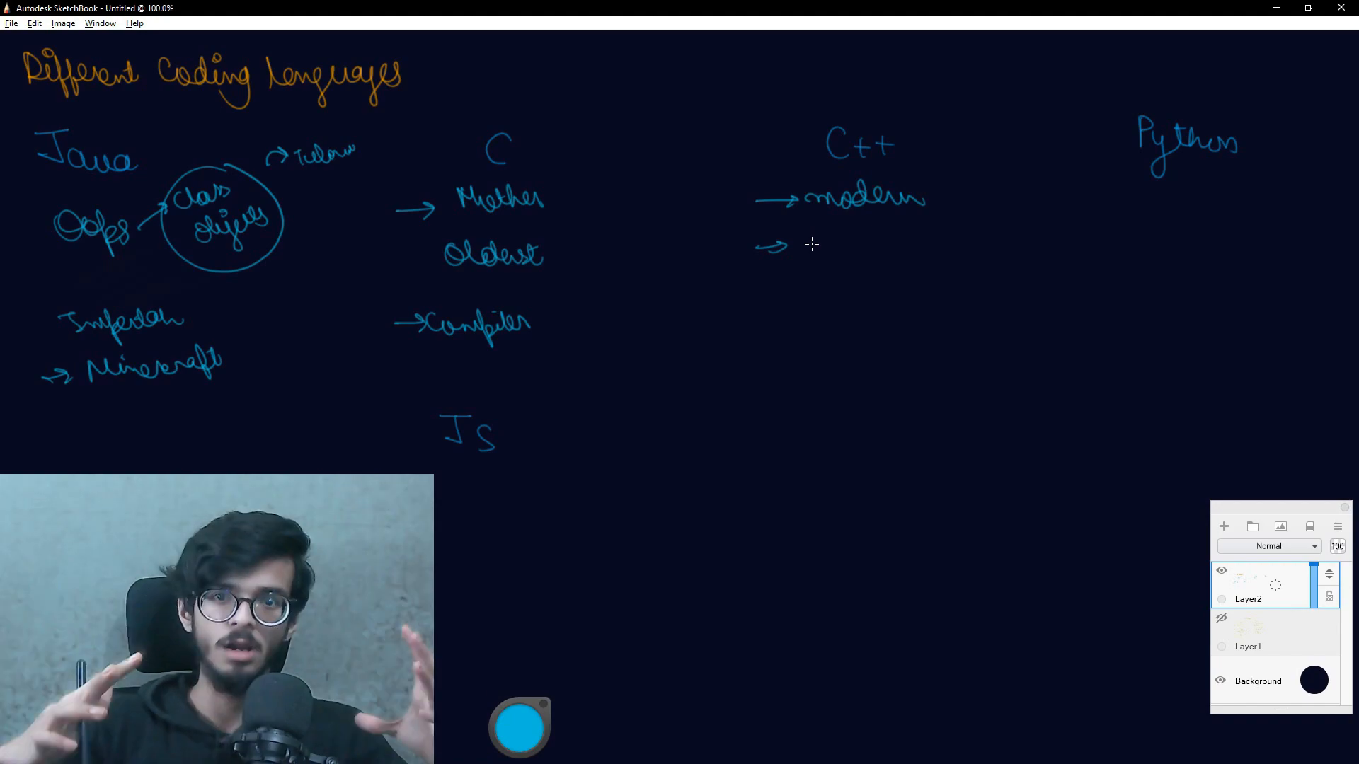
left_click_drag(801, 256, 879, 256)
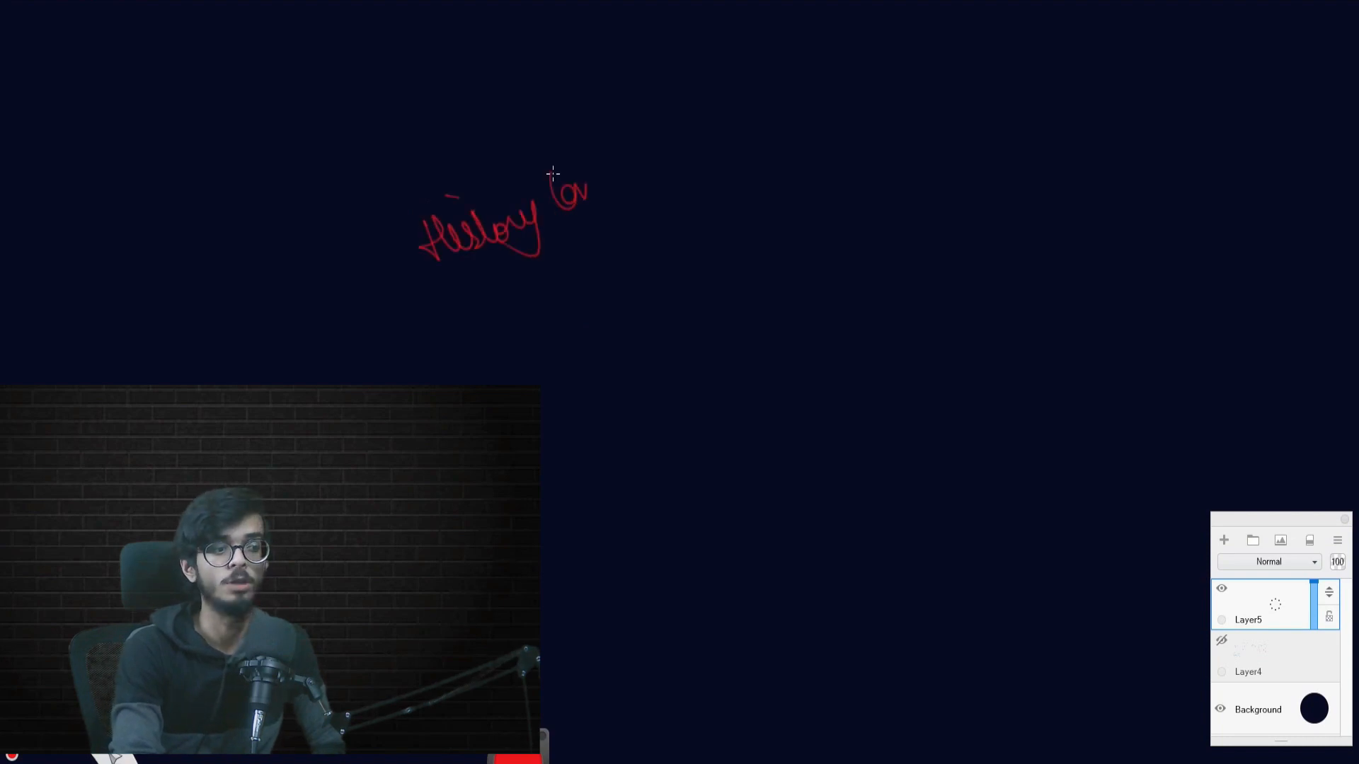
Finish the red 'History language' title and sketch a tall red box with lines below it.
left_click_drag(554, 186, 685, 164)
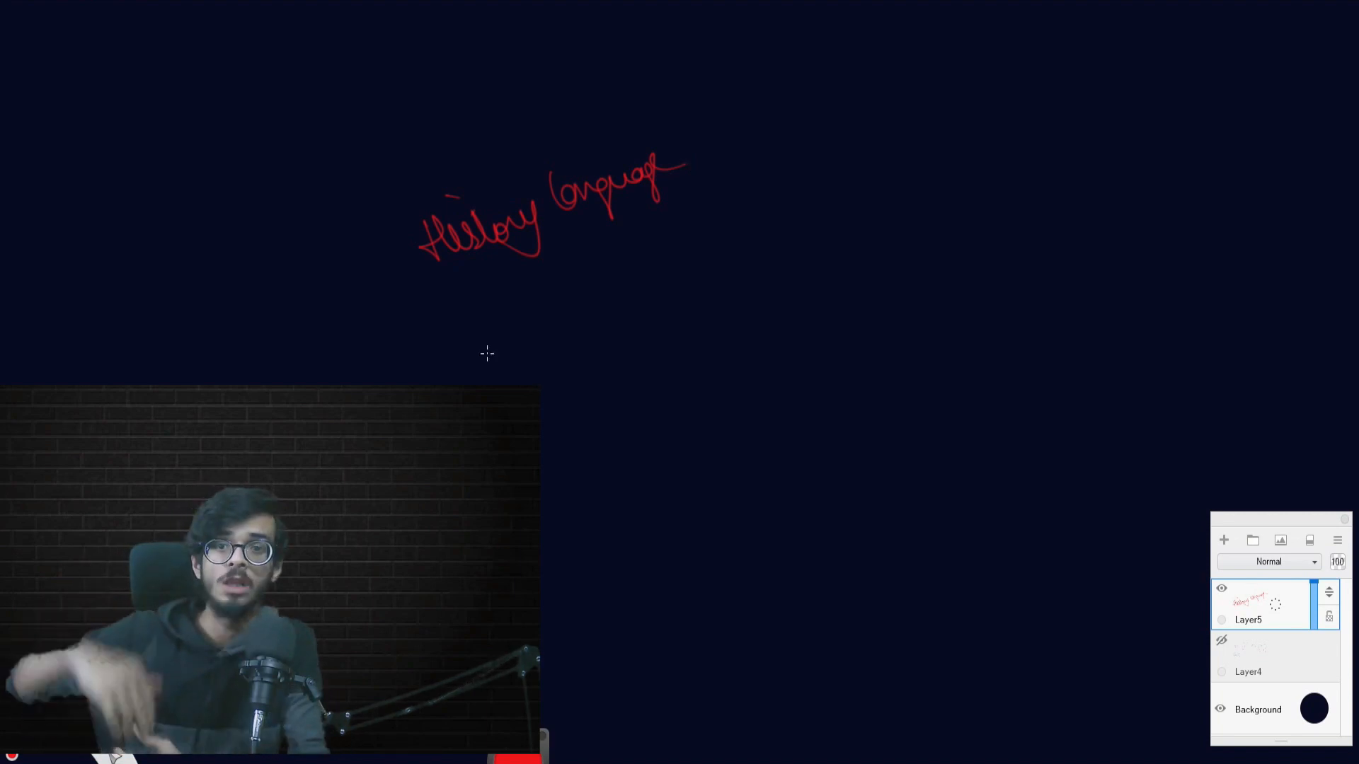
left_click_drag(494, 325, 546, 395)
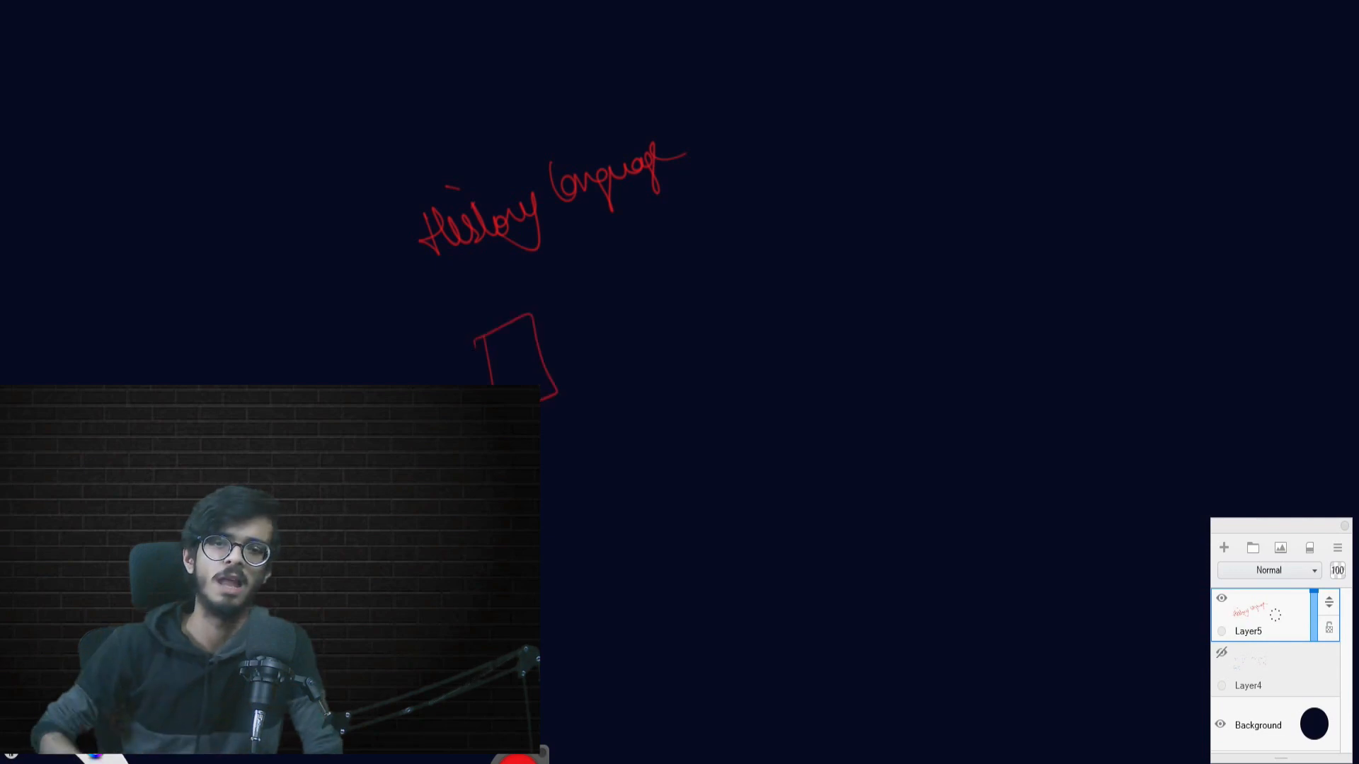
left_click_drag(546, 390, 554, 442)
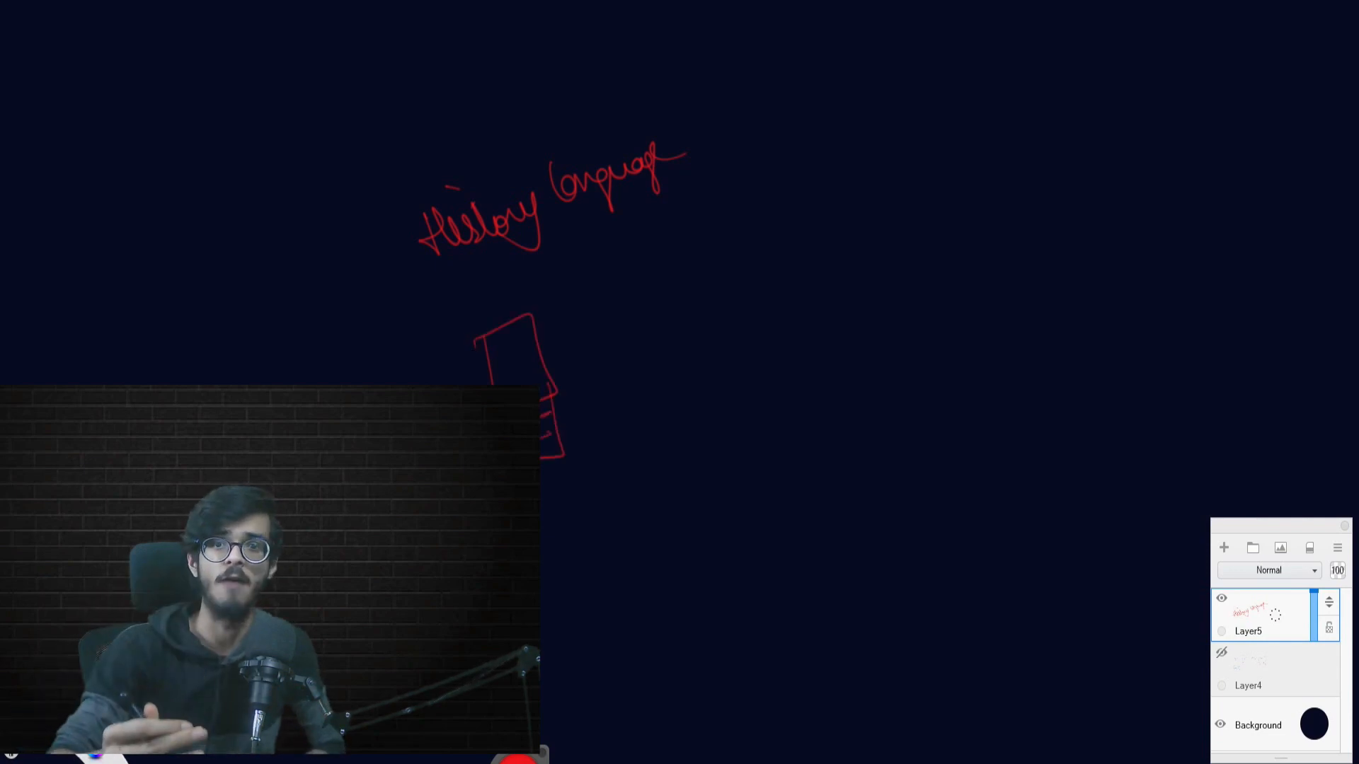
left_click_drag(541, 399, 556, 485)
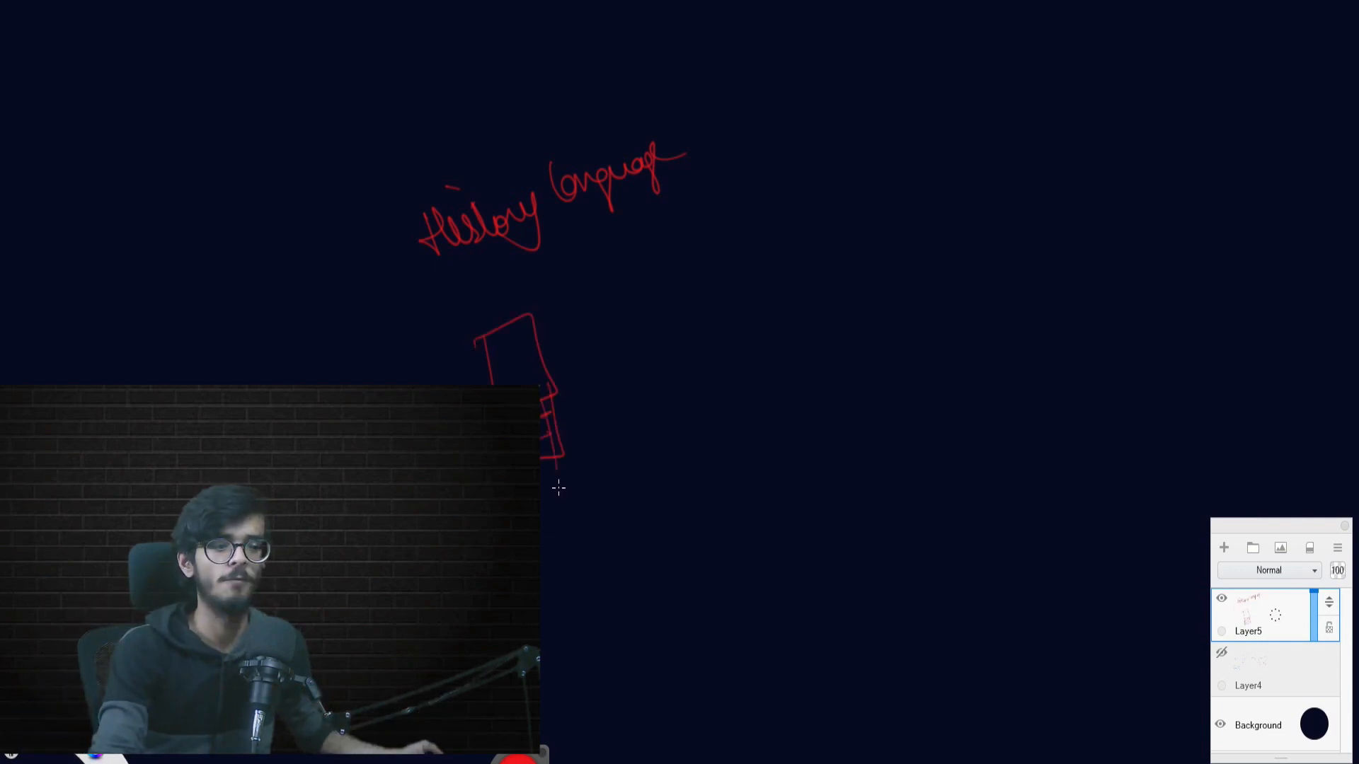